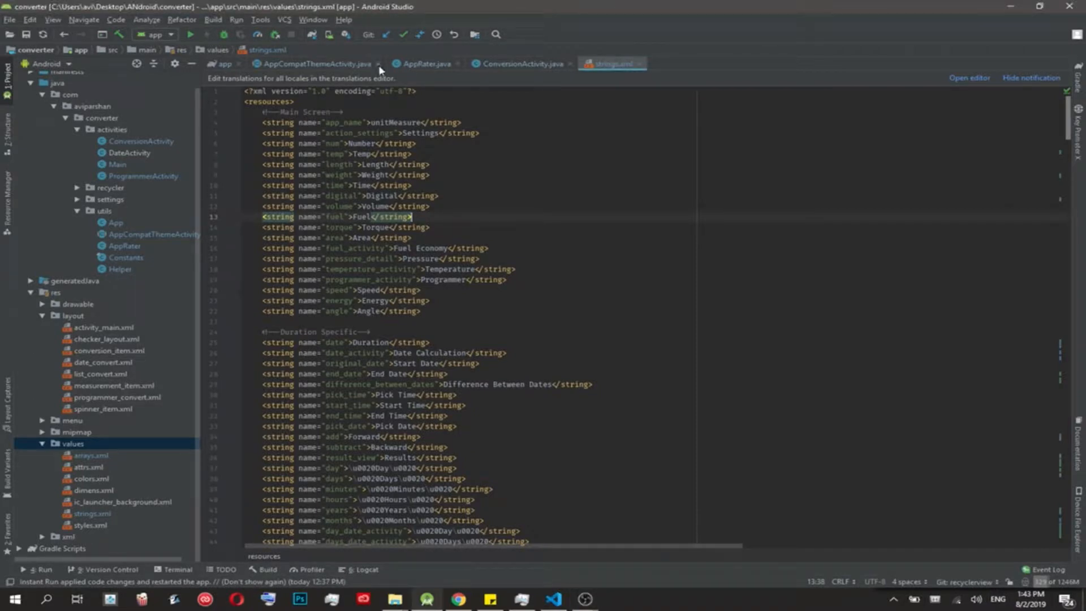
Close the AppCompatThemeActivity and ConversionActivity files and scroll strings.xml down to the licensing strings
click(381, 64)
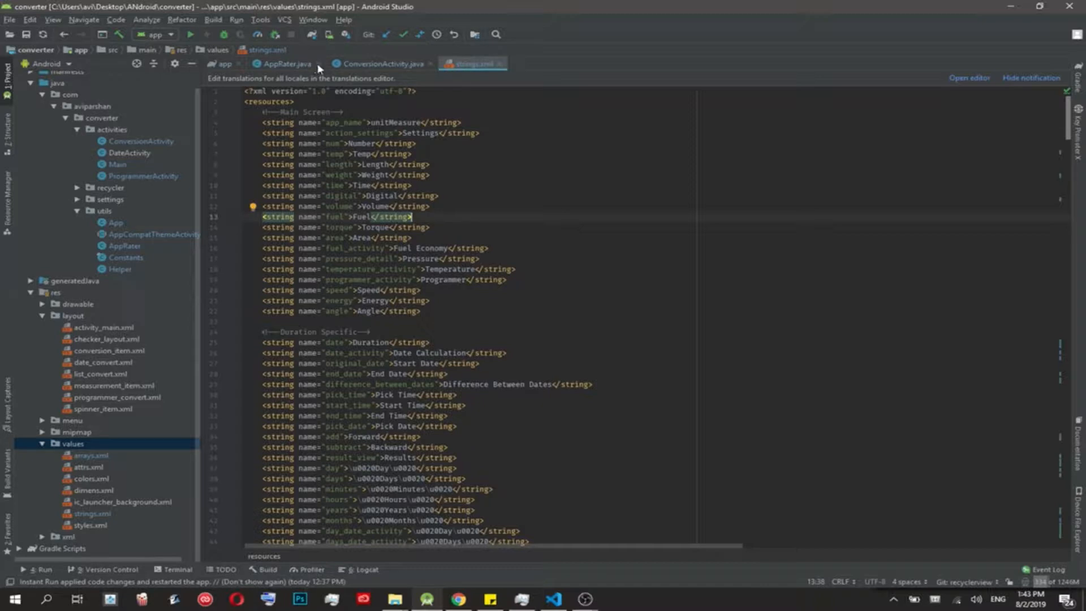
click(431, 63)
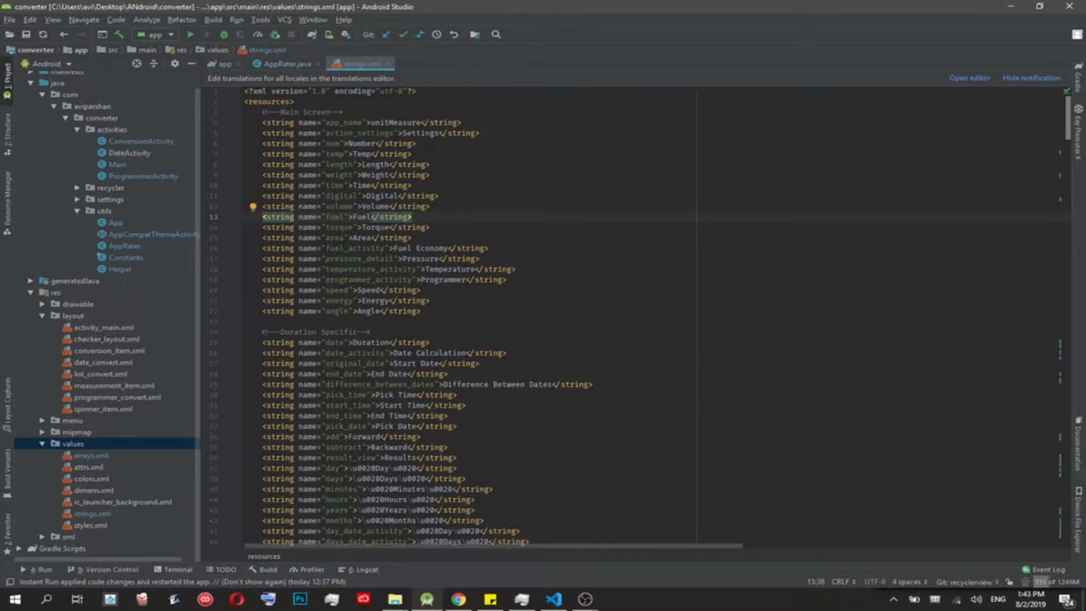
mouse_move(581, 30)
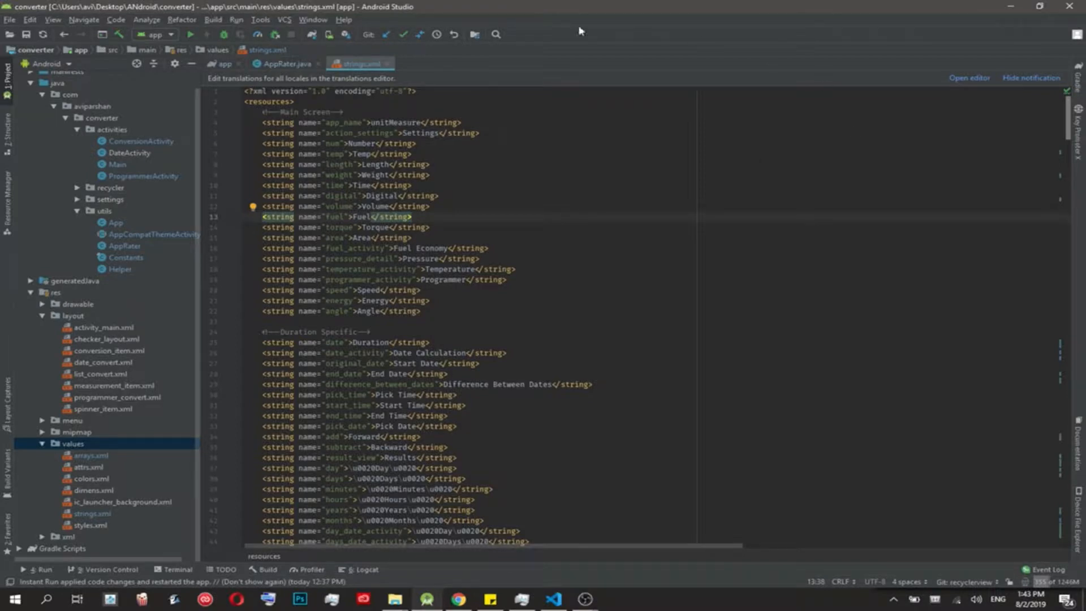
scroll(down, 3)
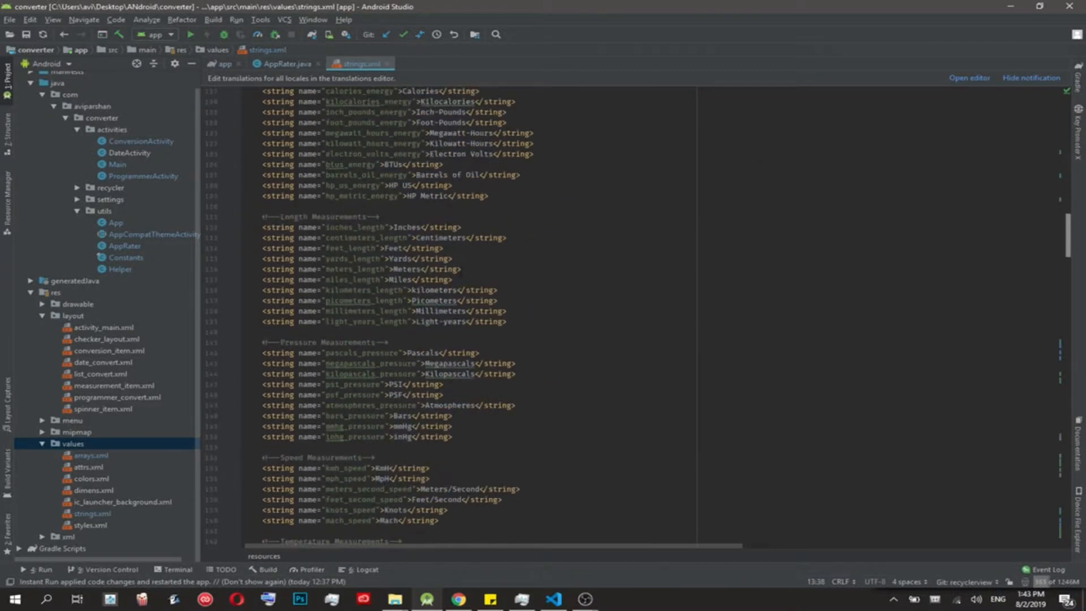
scroll(down, 3)
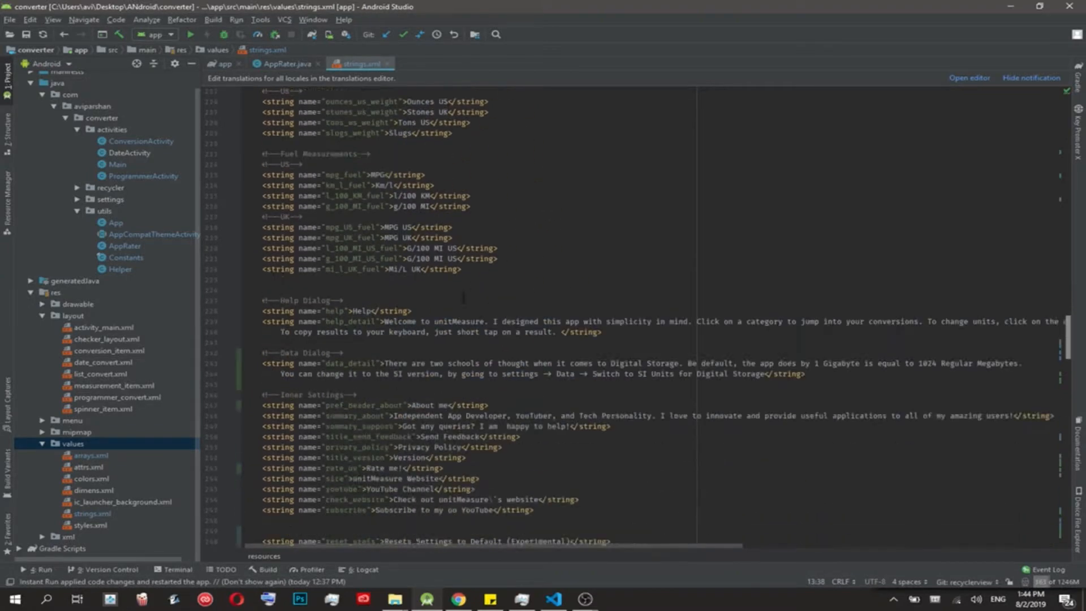
scroll(down, 3)
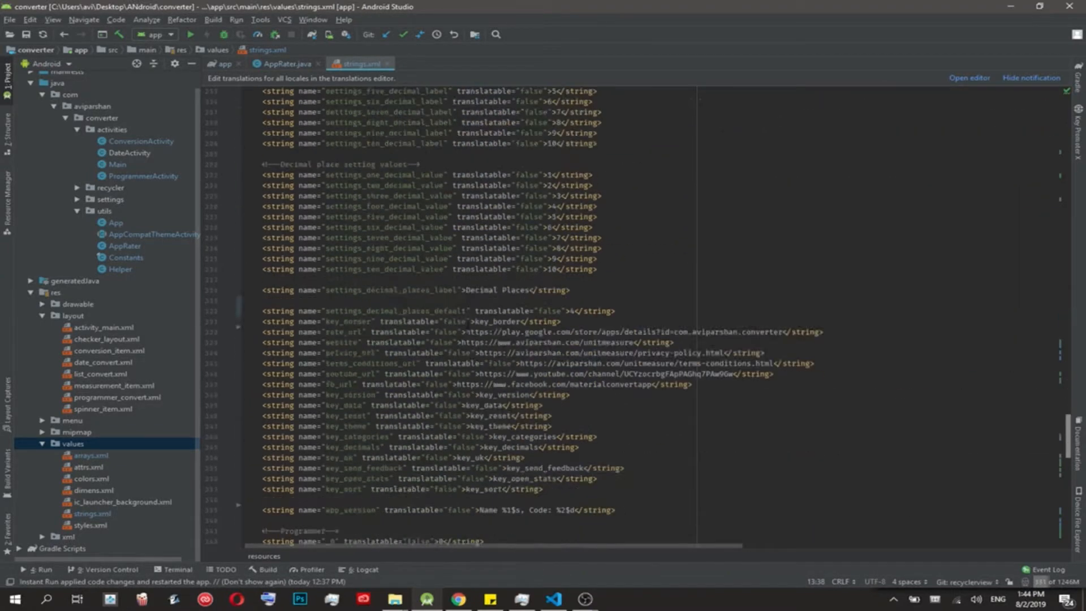
scroll(down, 3)
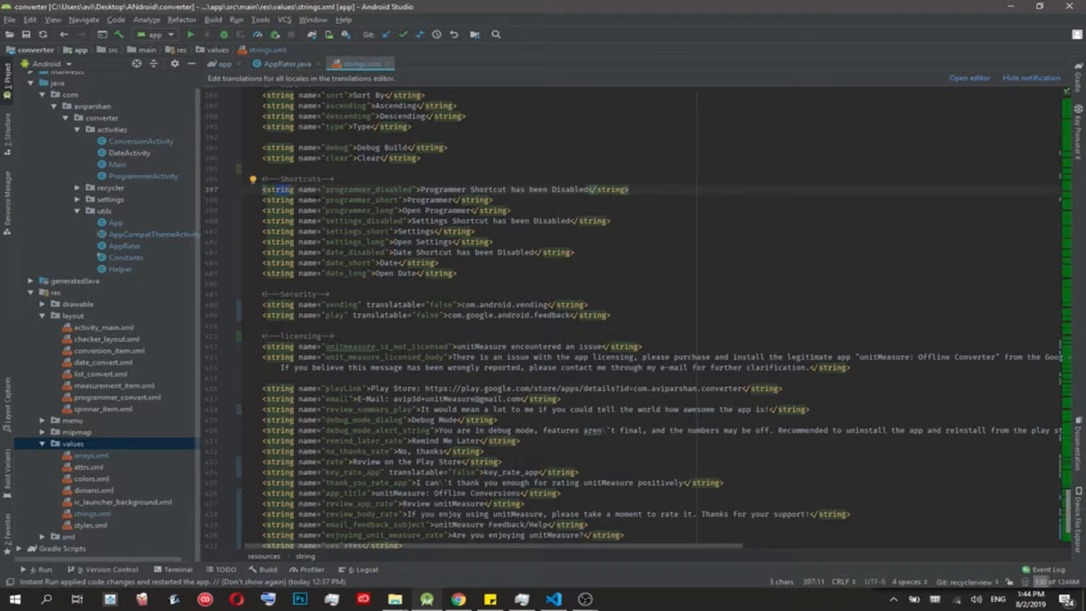
double_click(364, 189)
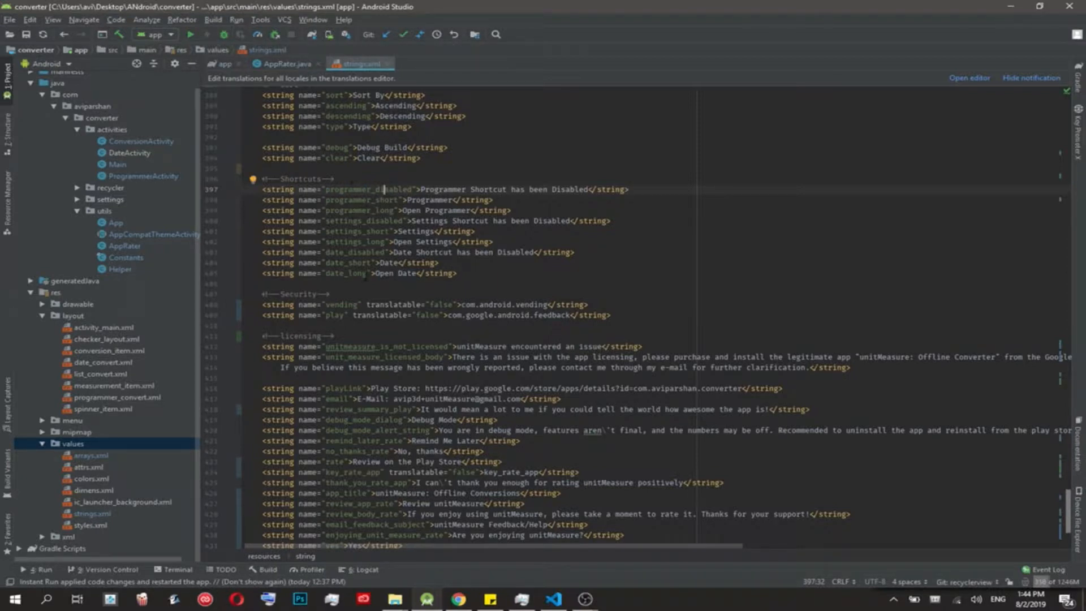
drag(423, 189, 571, 188)
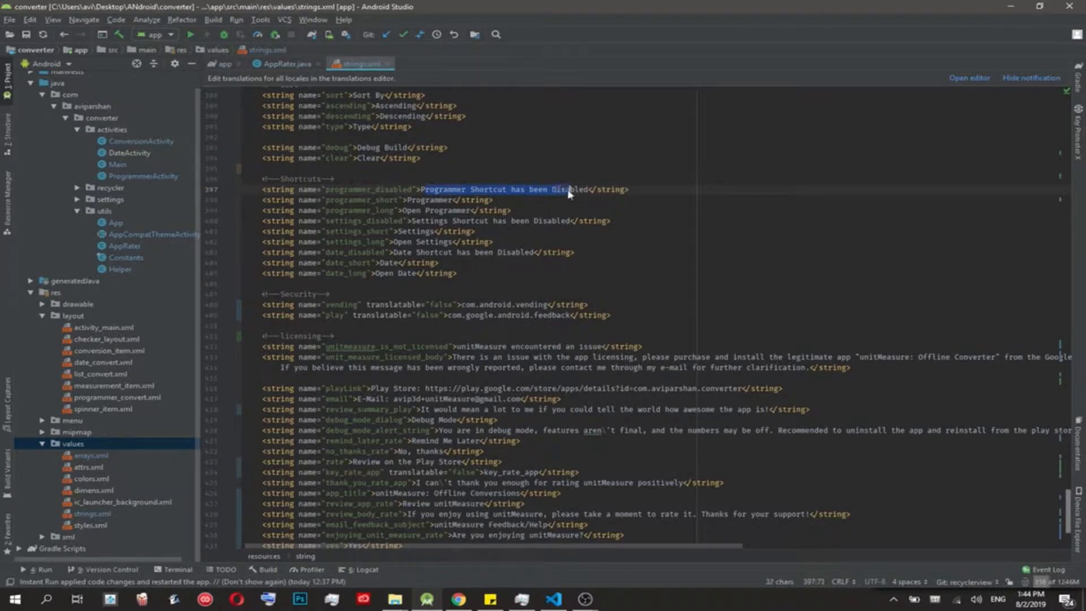
scroll(down, 3)
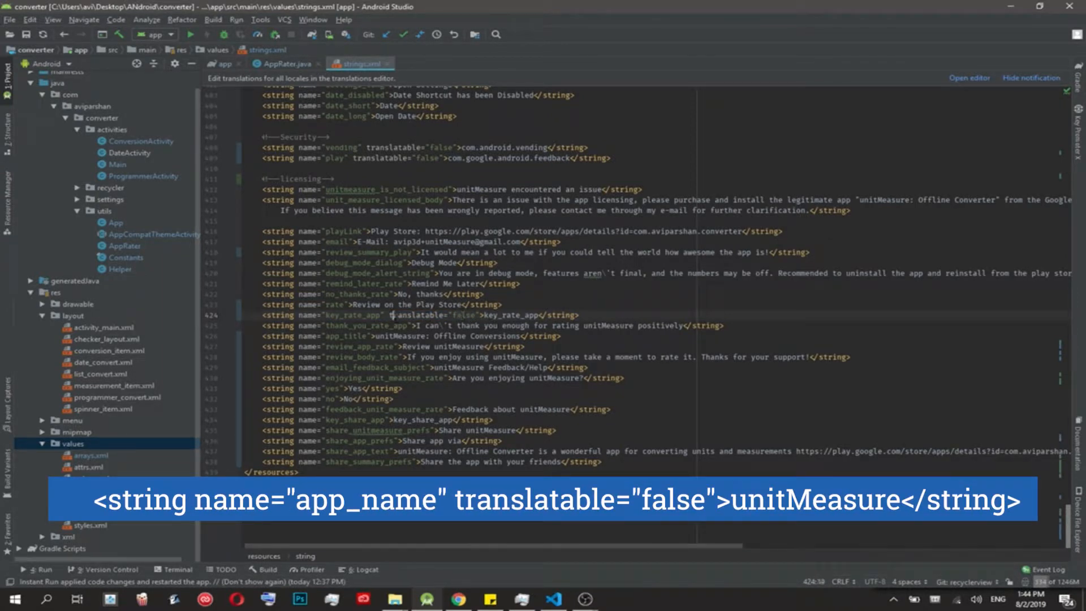
double_click(431, 315)
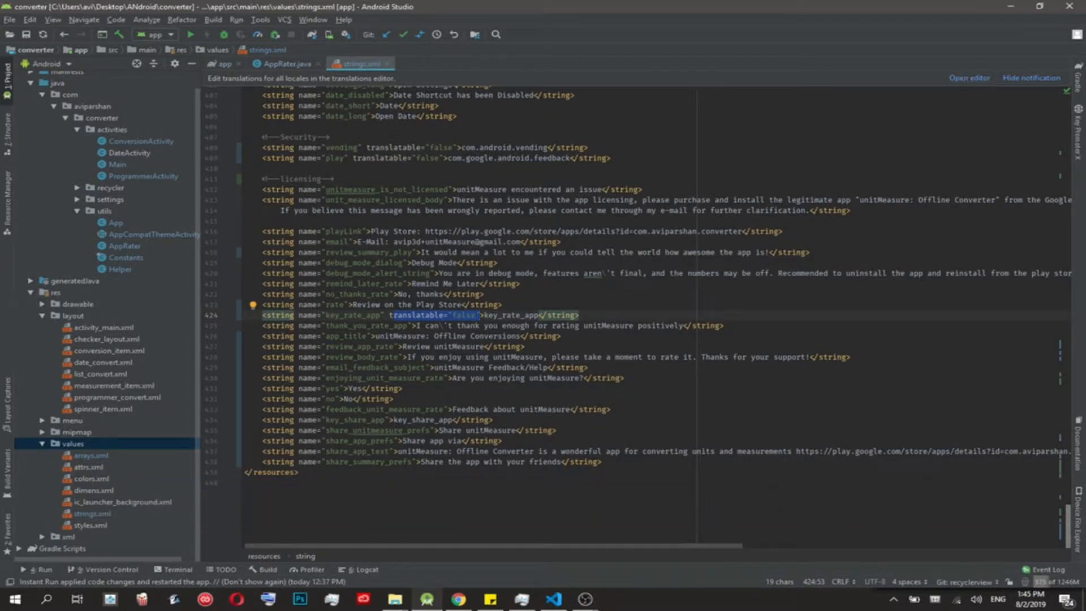
mouse_move(970, 79)
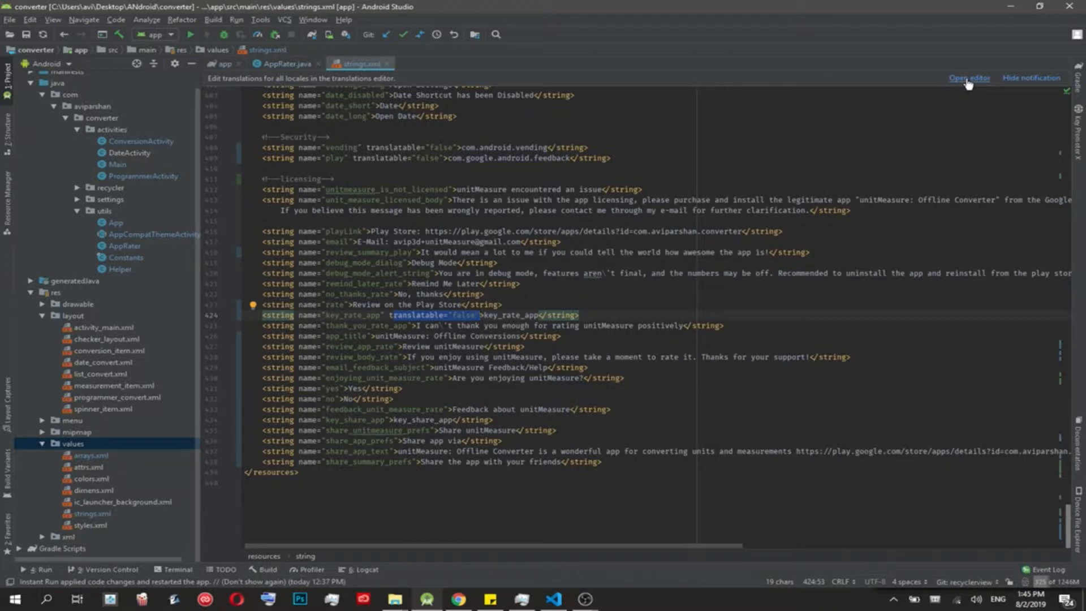
mouse_move(976, 81)
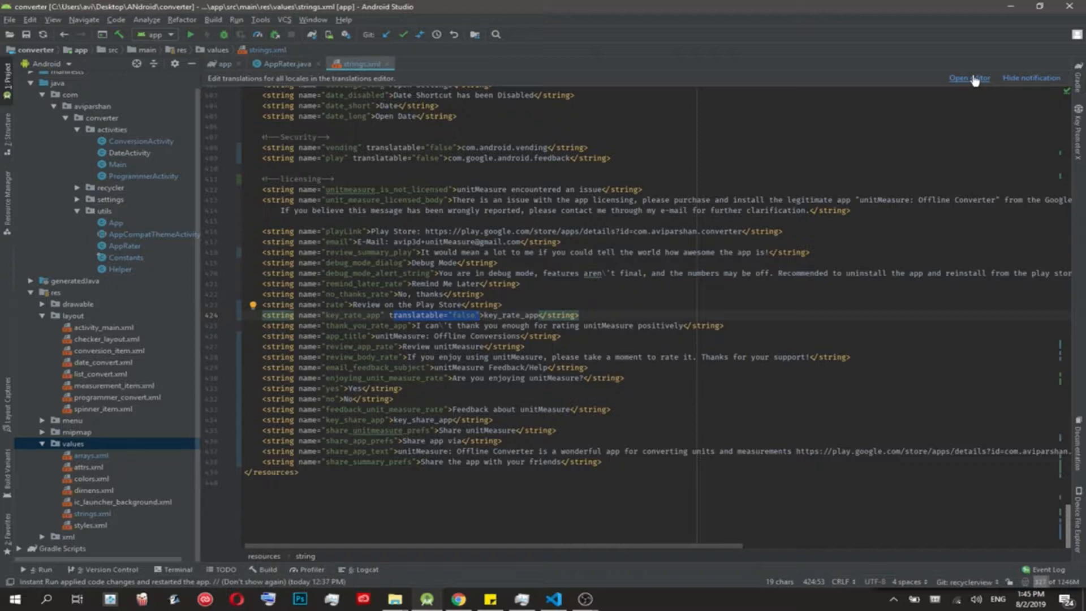
Open the Translations Editor and add a Portuguese (Brazil) locale column
click(968, 77)
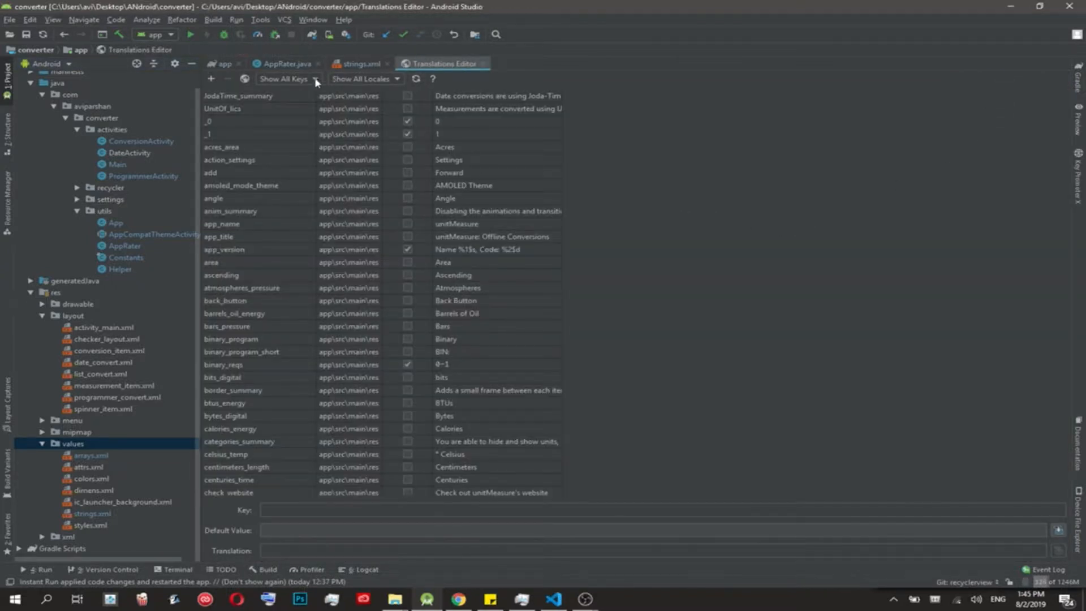
mouse_move(211, 78)
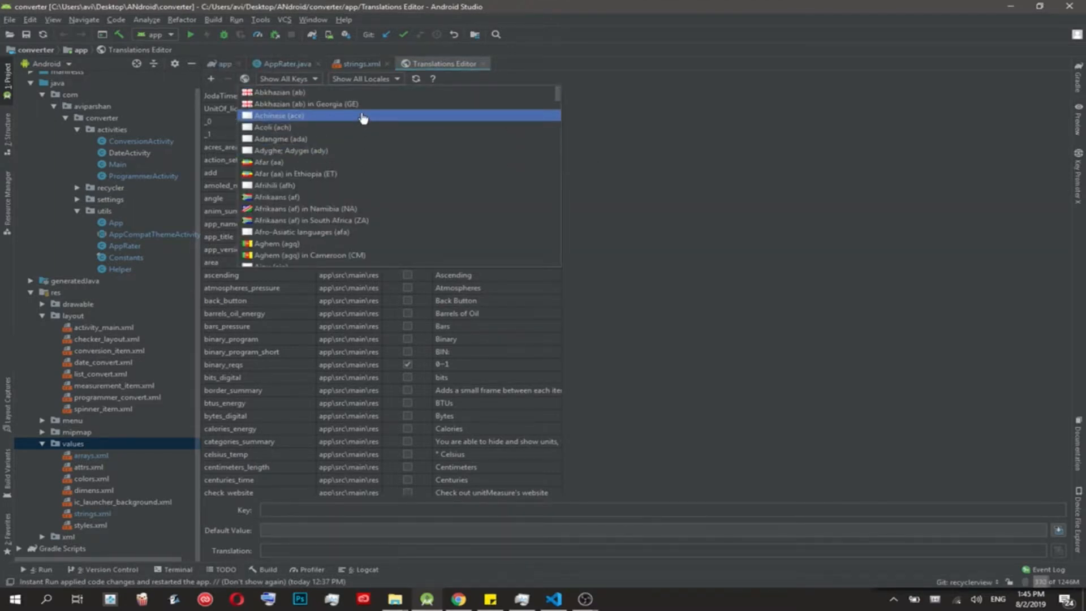
text(p)
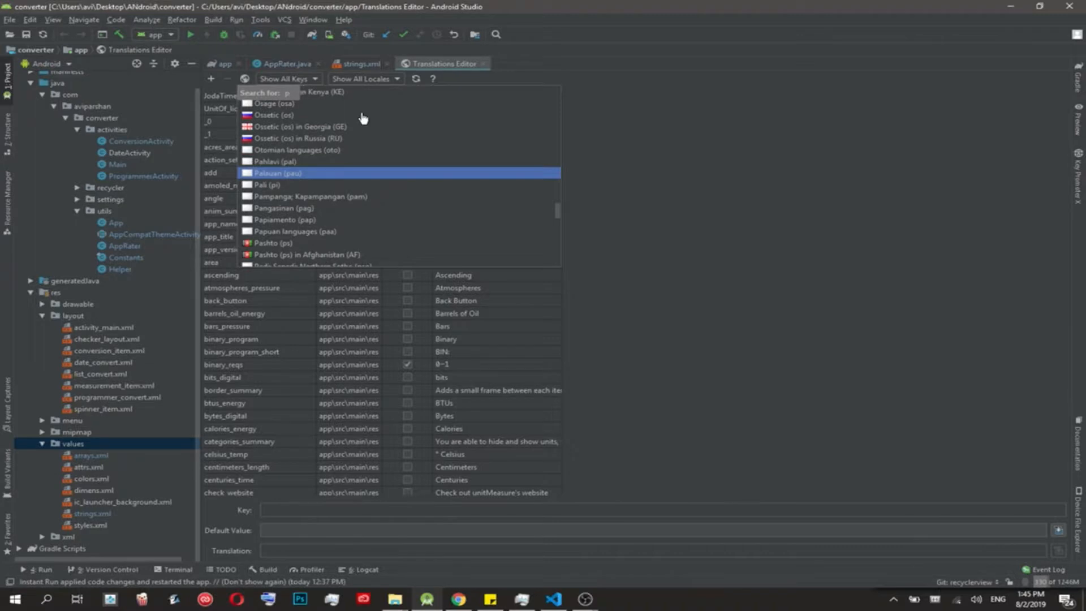
text(ort)
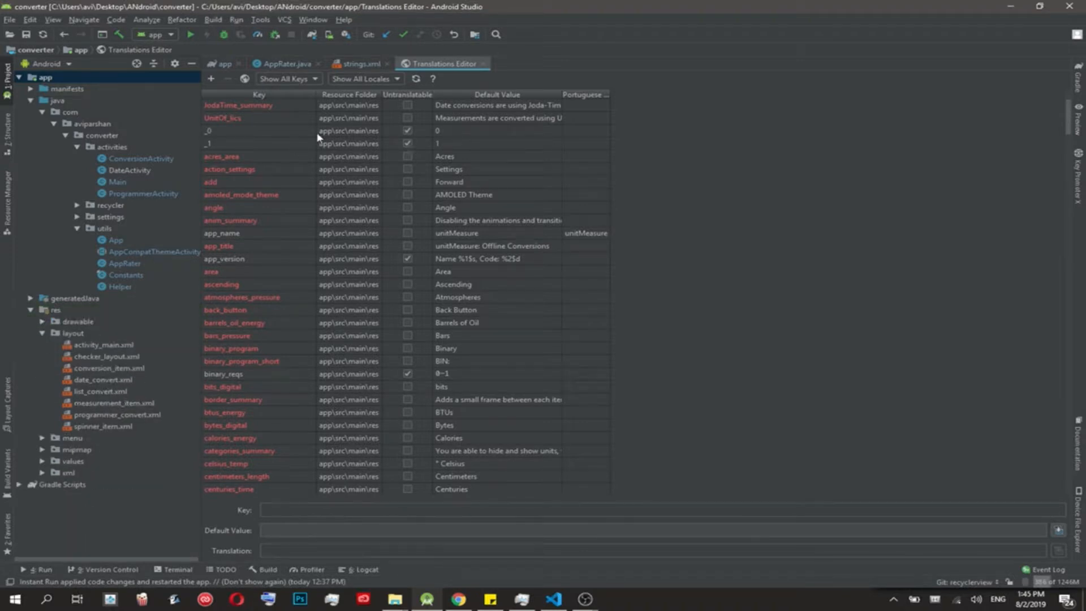
mouse_move(401, 153)
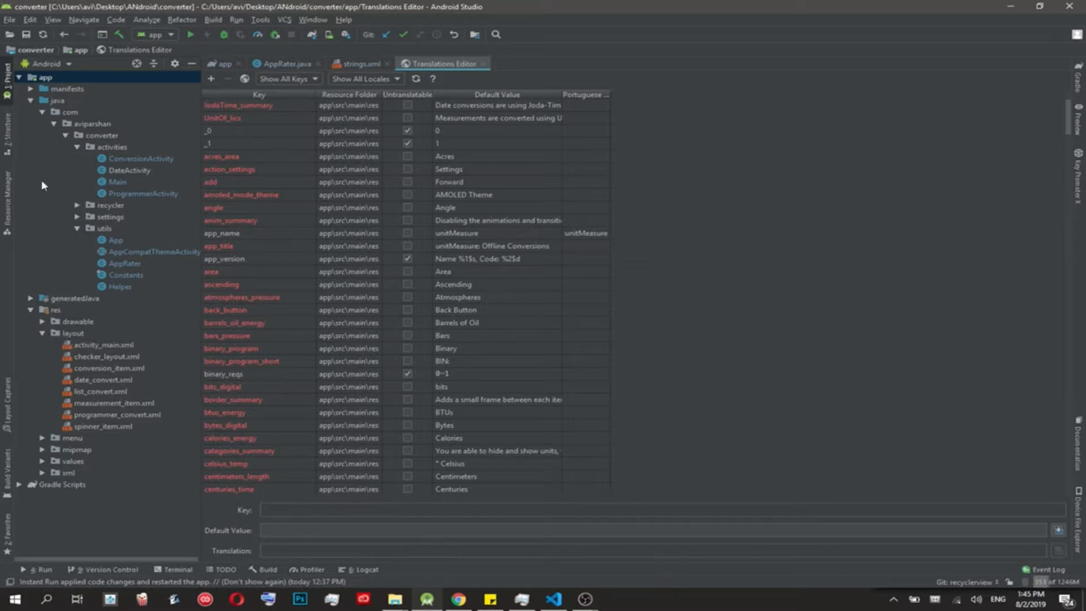
mouse_move(62, 328)
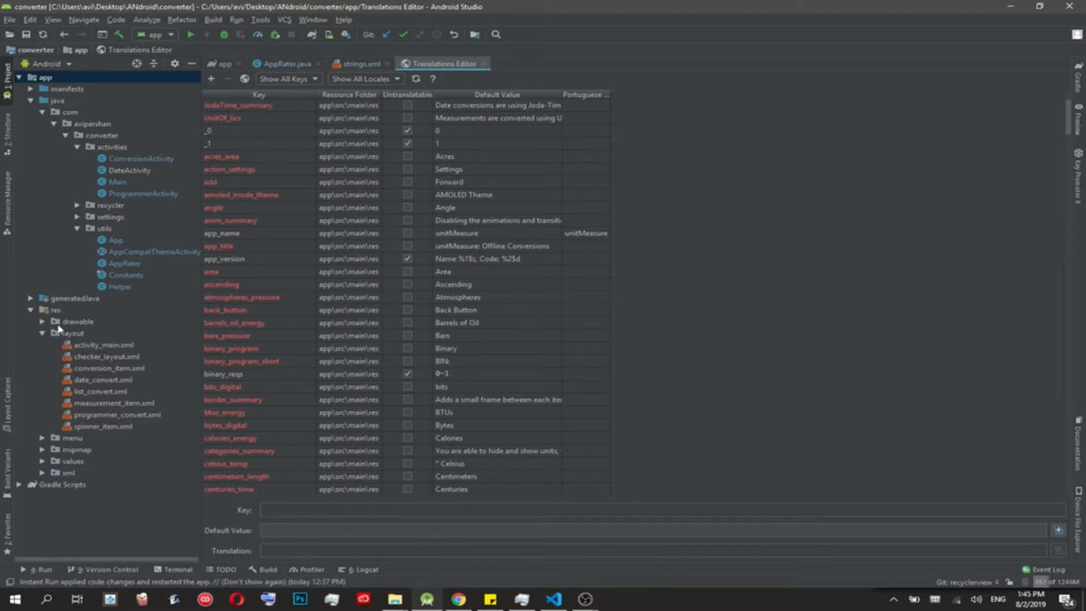
Expand res > values > strings and open strings.xml (pt-rBR) from the project tree
click(47, 461)
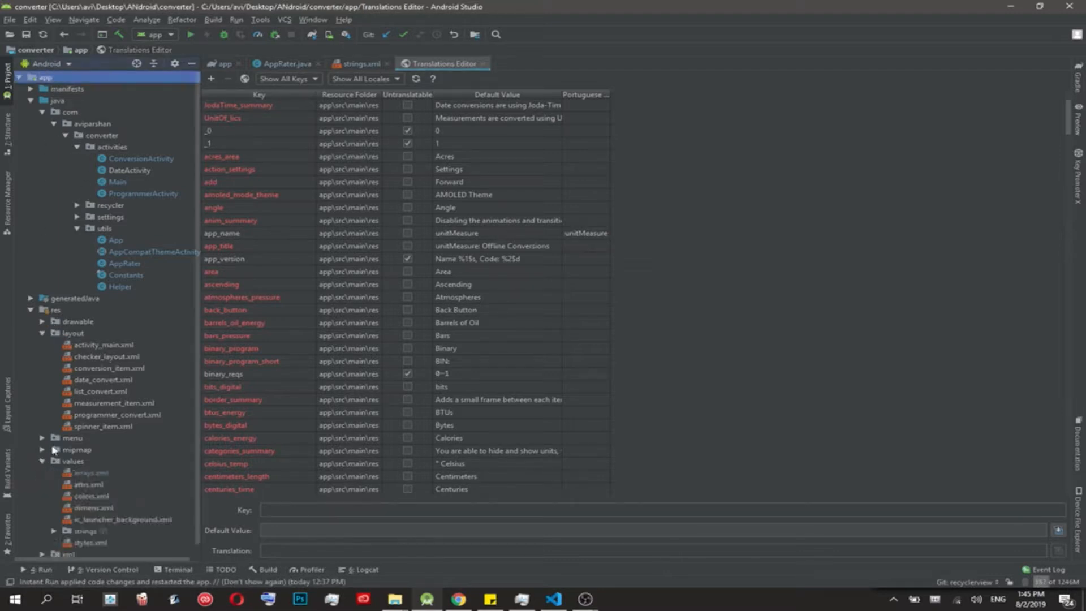
click(85, 529)
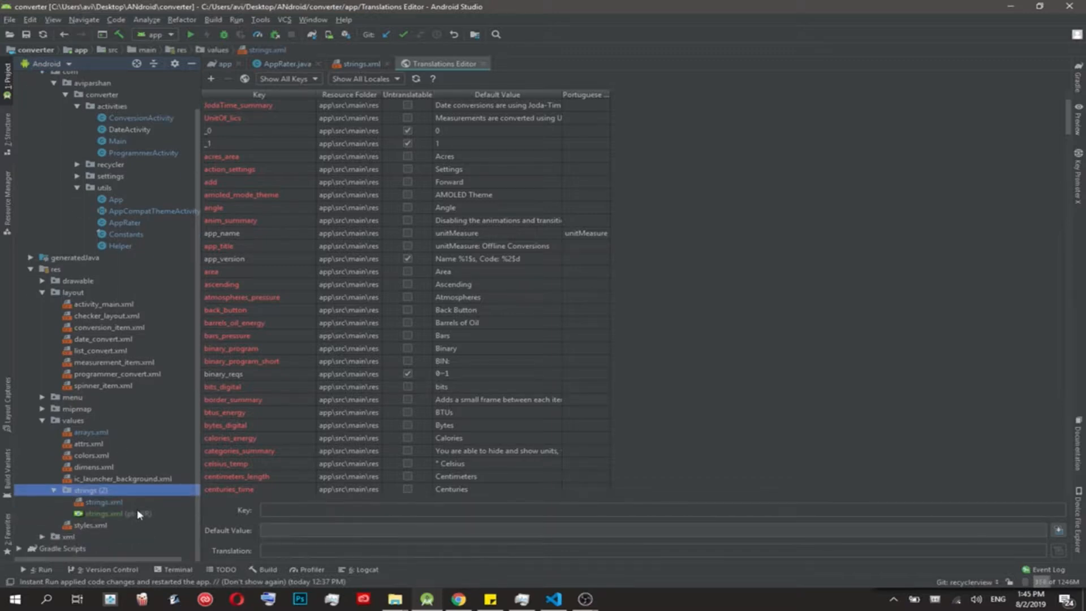
double_click(113, 514)
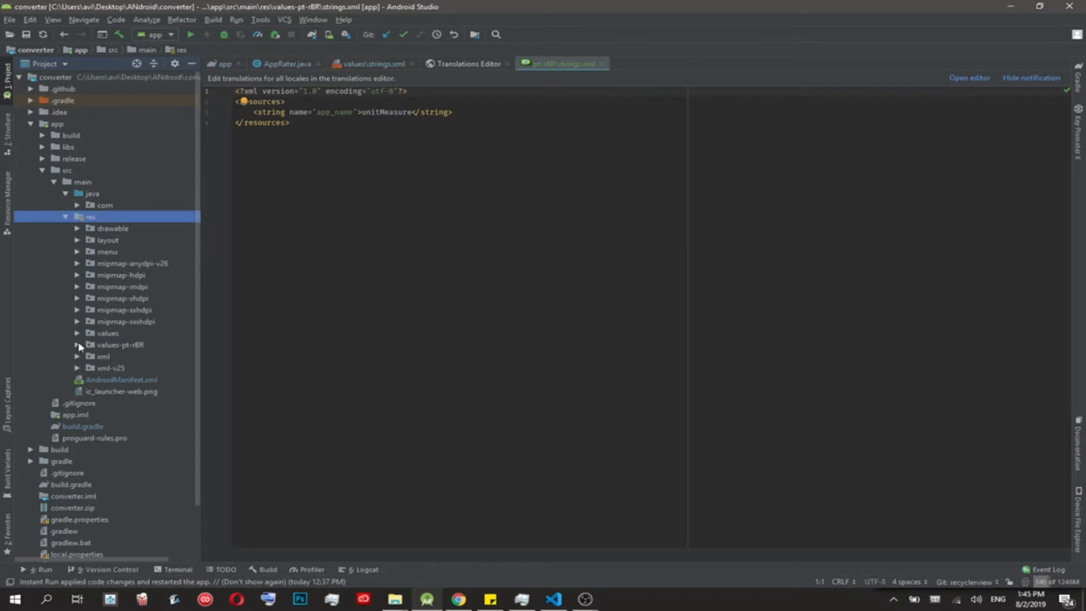
Expand the values and values-pt-rBR folders and select the Portuguese strings.xml
click(78, 333)
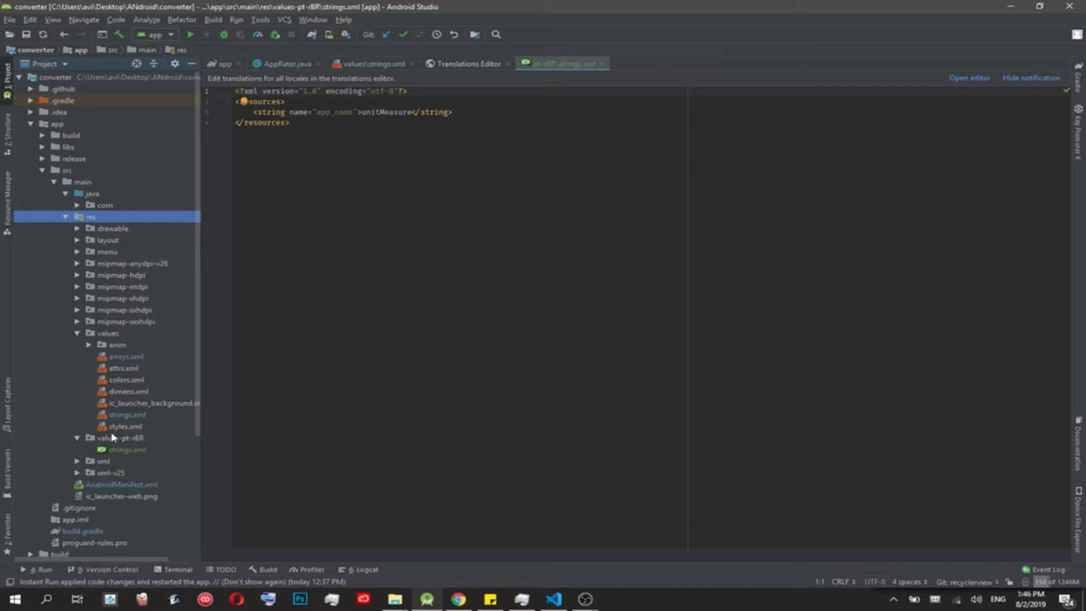
mouse_move(134, 442)
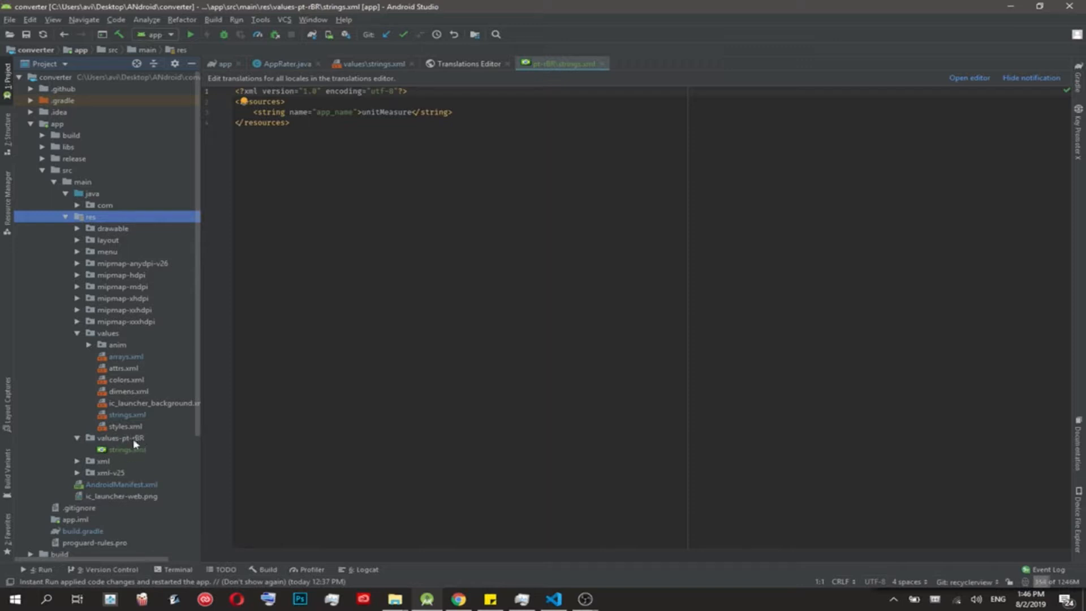
click(121, 449)
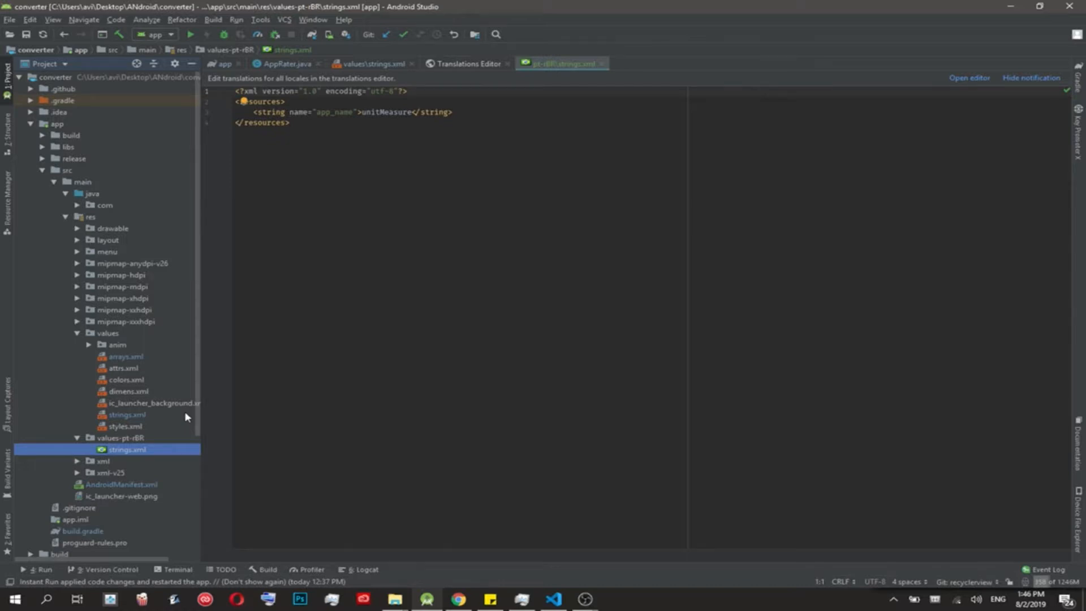
mouse_move(444, 79)
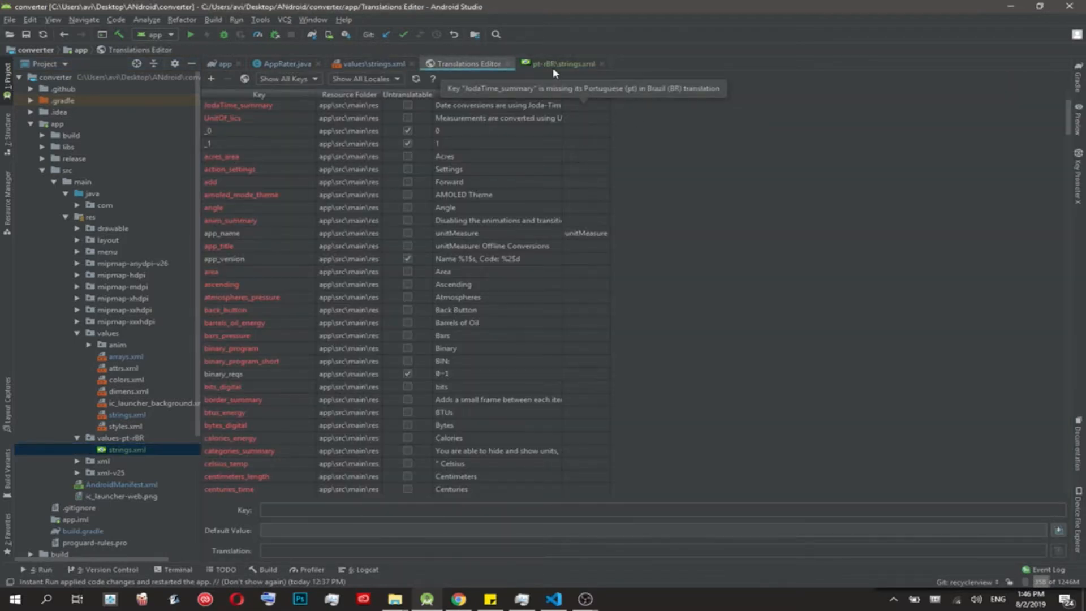
Add <string name="unitmeasure_is_not_licensed">unitMeasure encountered an issue</string> to the pt-rBR strings.xml
click(562, 62)
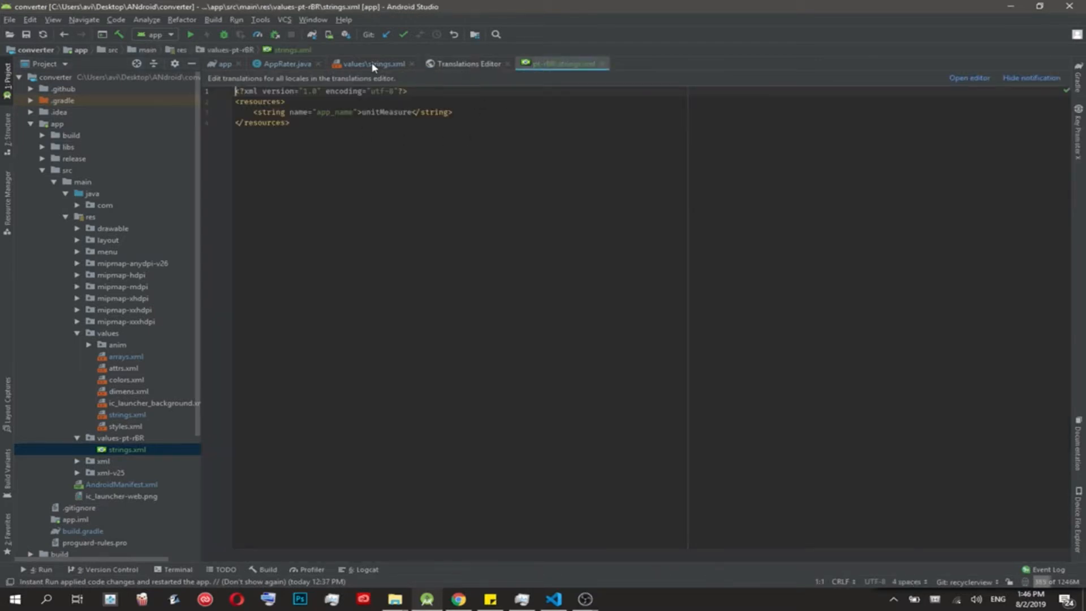
click(369, 63)
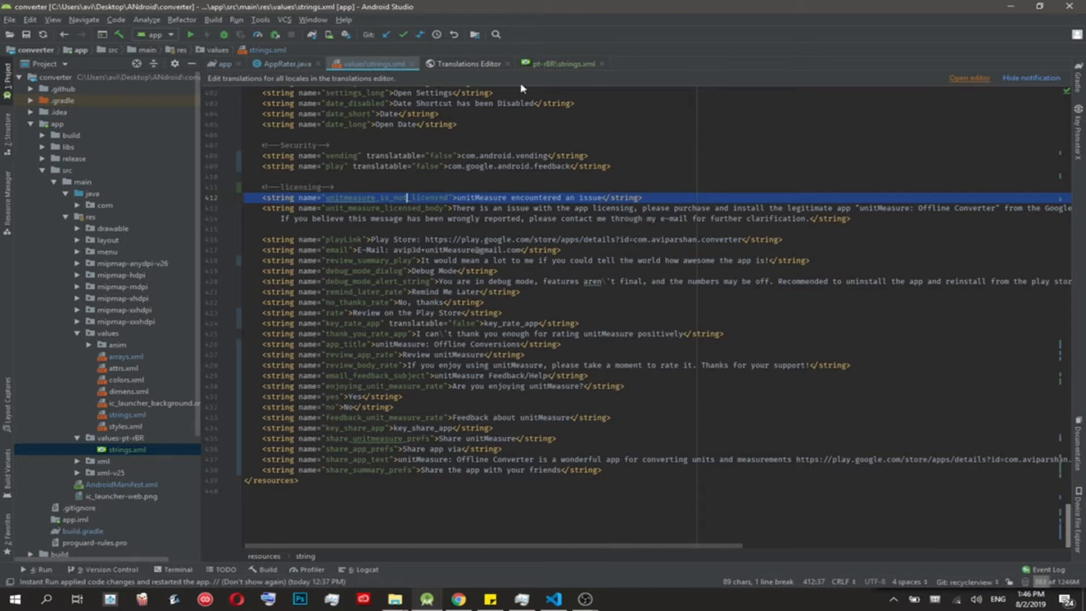
click(562, 63)
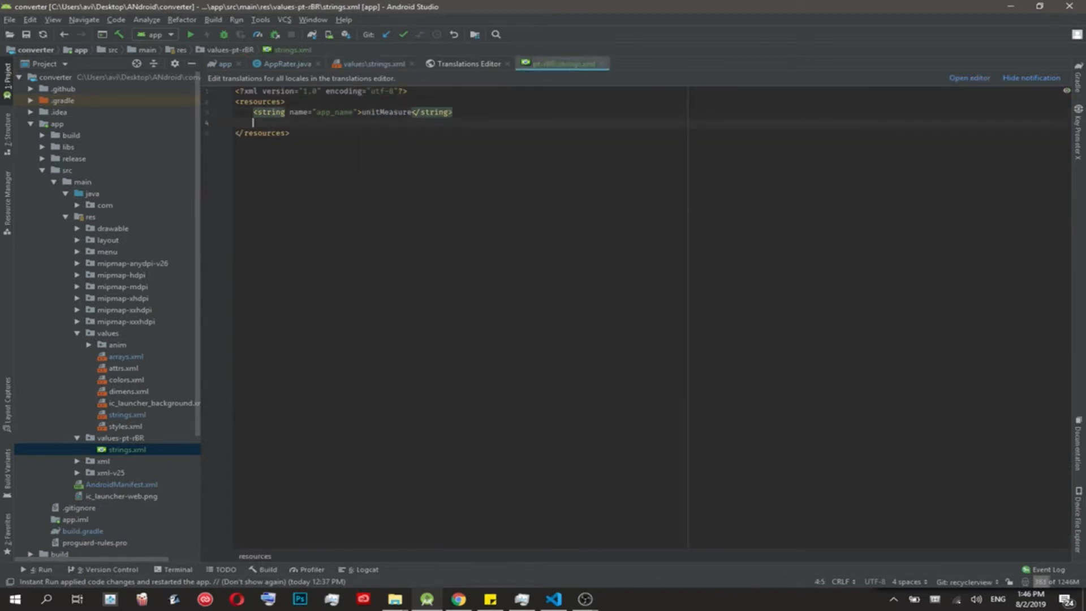
text(<string name="unitmeasure_is_not_licensed">unitMeasure encountered an issue</string>)
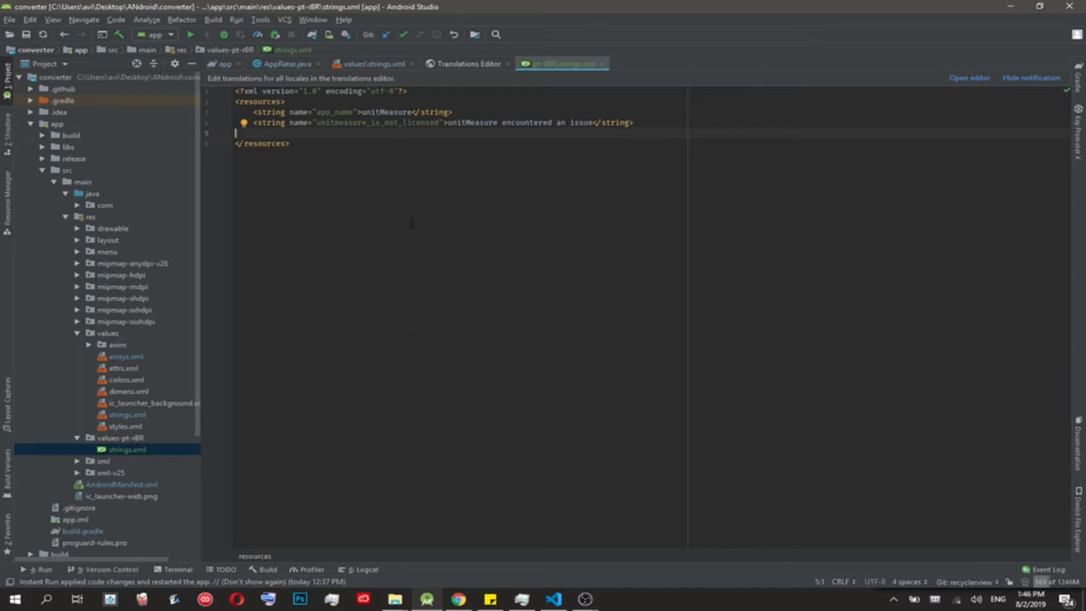
mouse_move(219, 177)
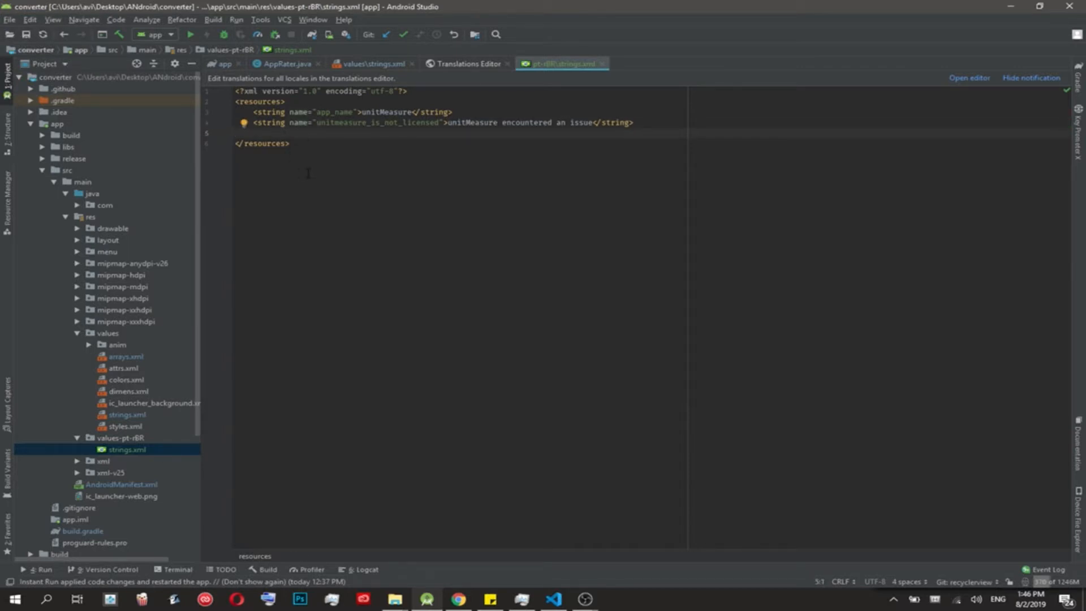
click(58, 79)
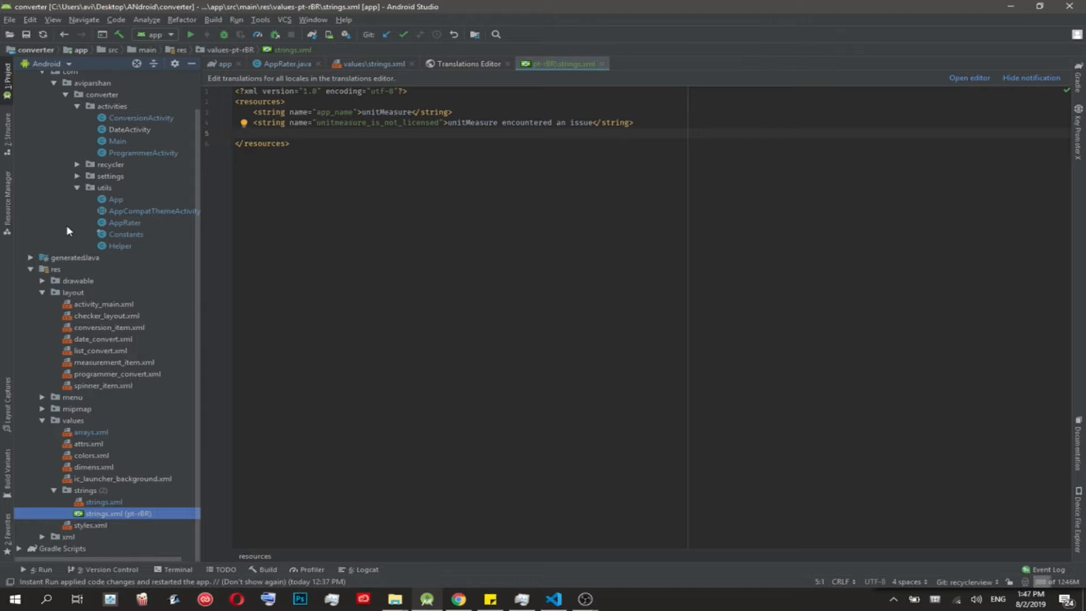
mouse_move(84, 205)
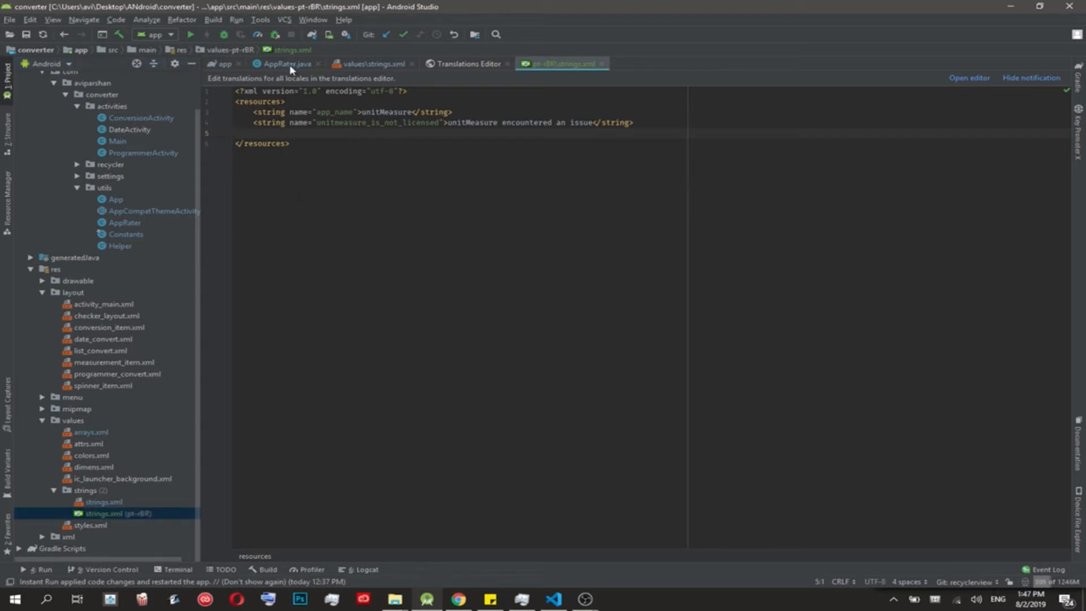
mouse_move(290, 70)
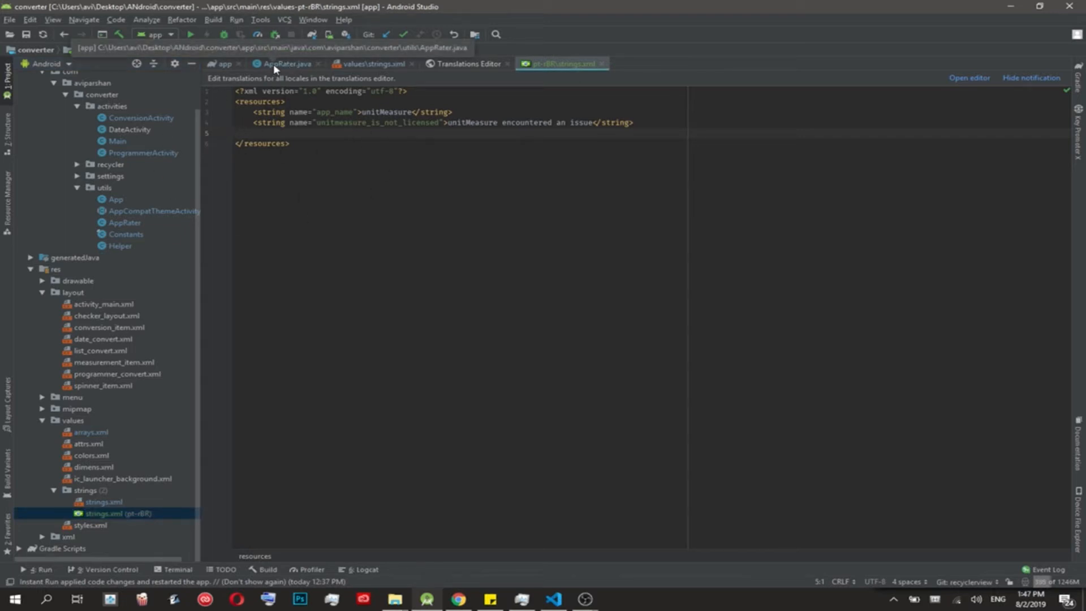
Inspect how AppRater's showRateDialog loads review_app_rate text, then view the default strings.xml
click(283, 63)
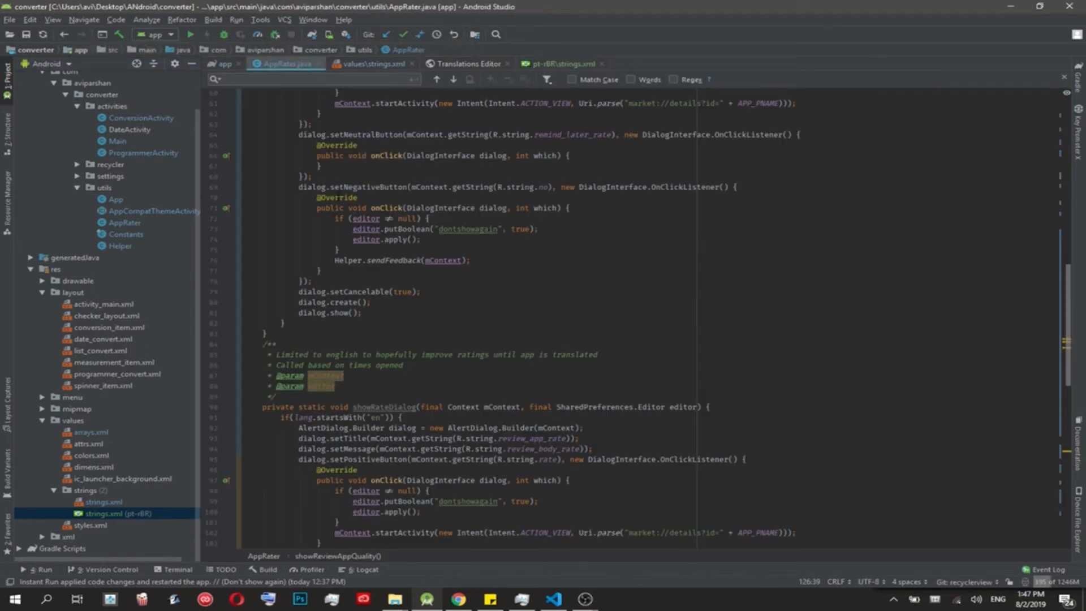
scroll(down, 3)
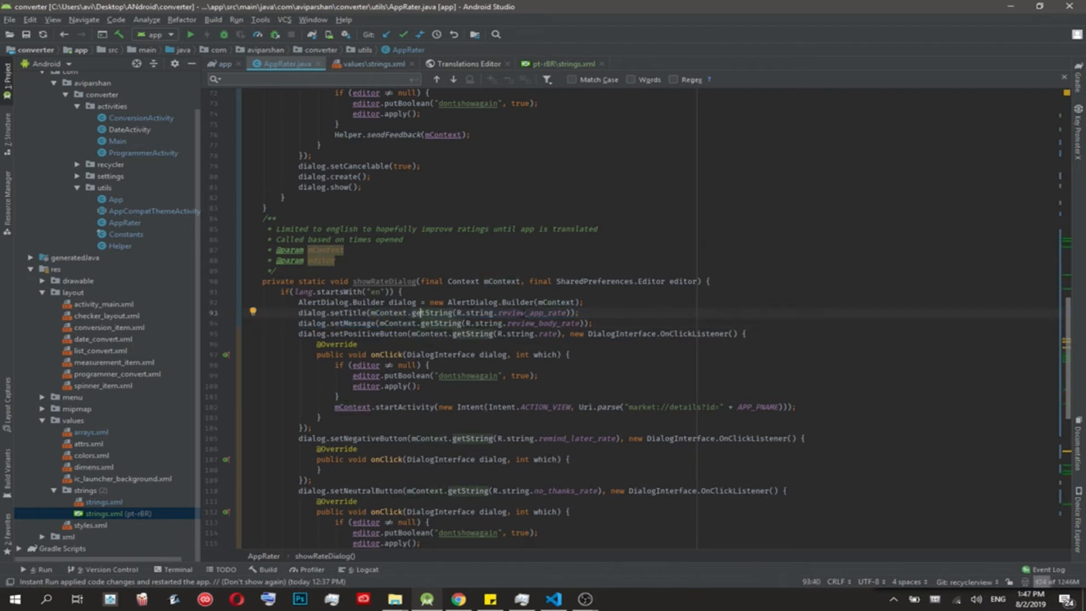
double_click(535, 312)
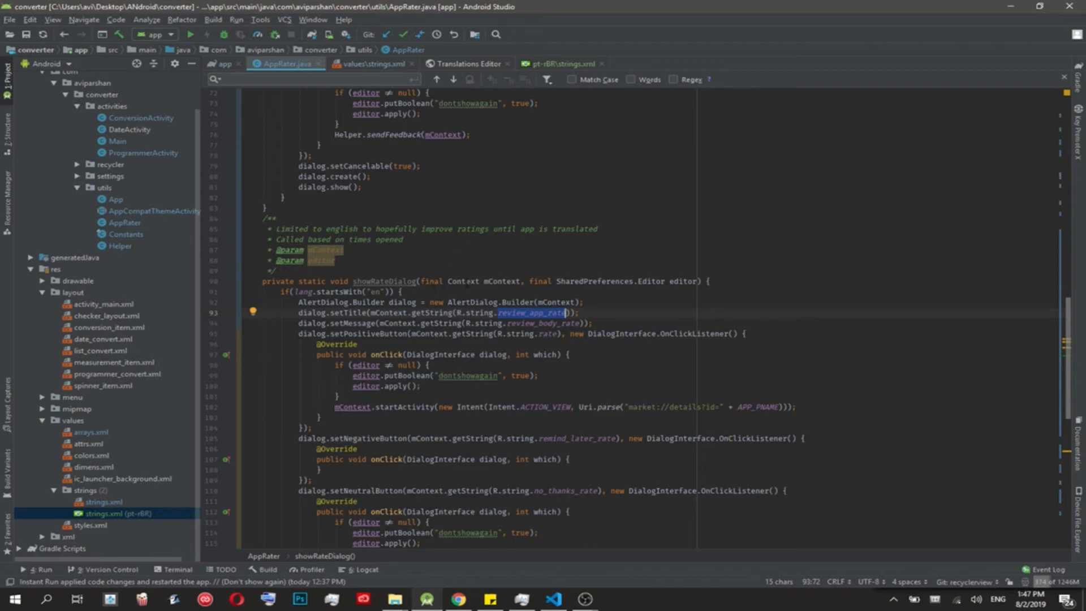
mouse_move(525, 314)
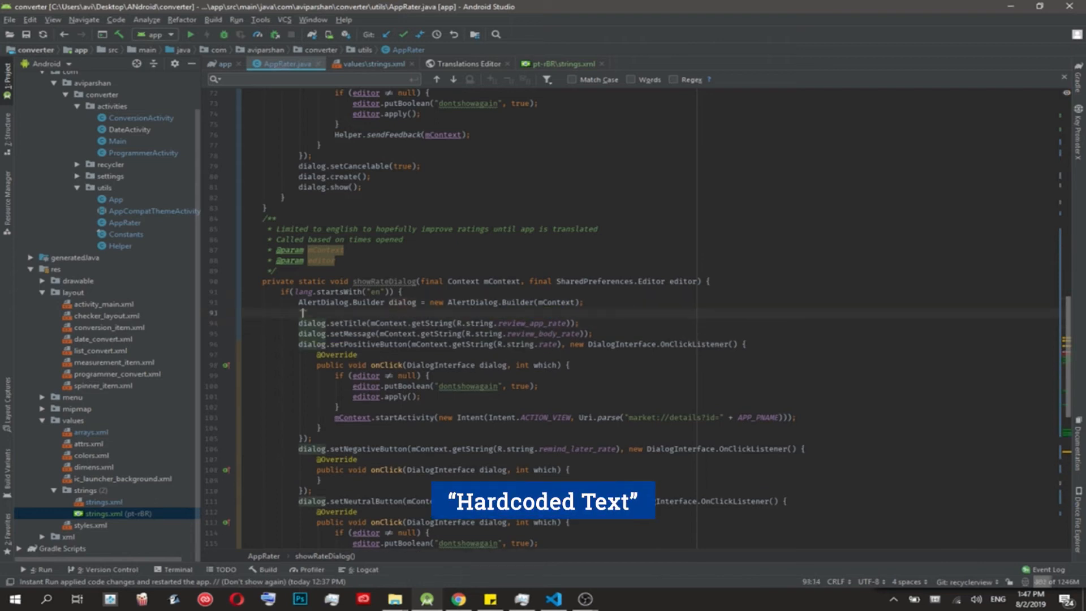
text("Hard")
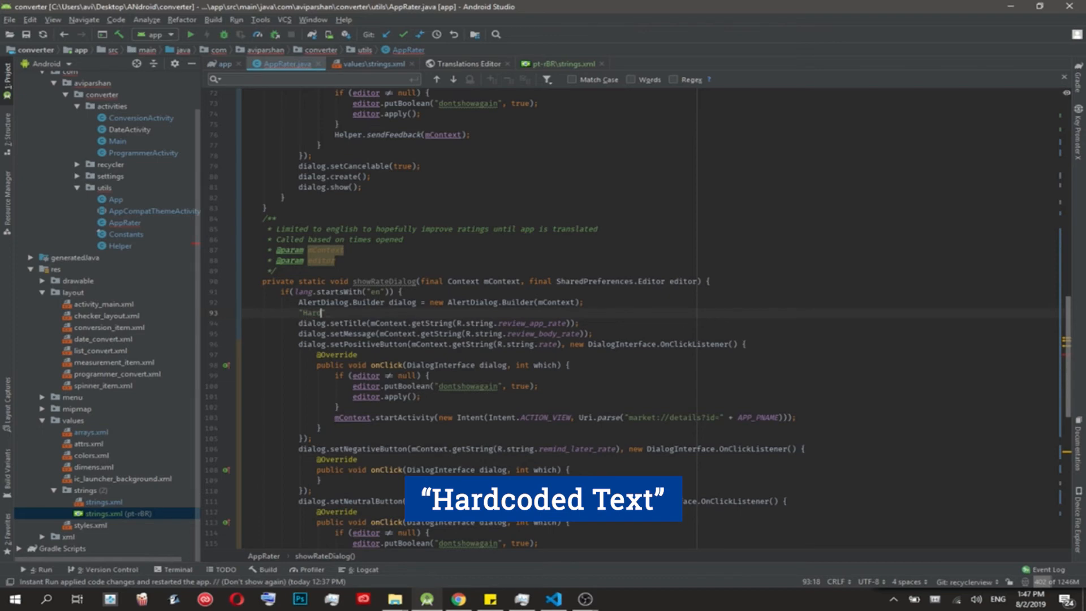
text(coded st)
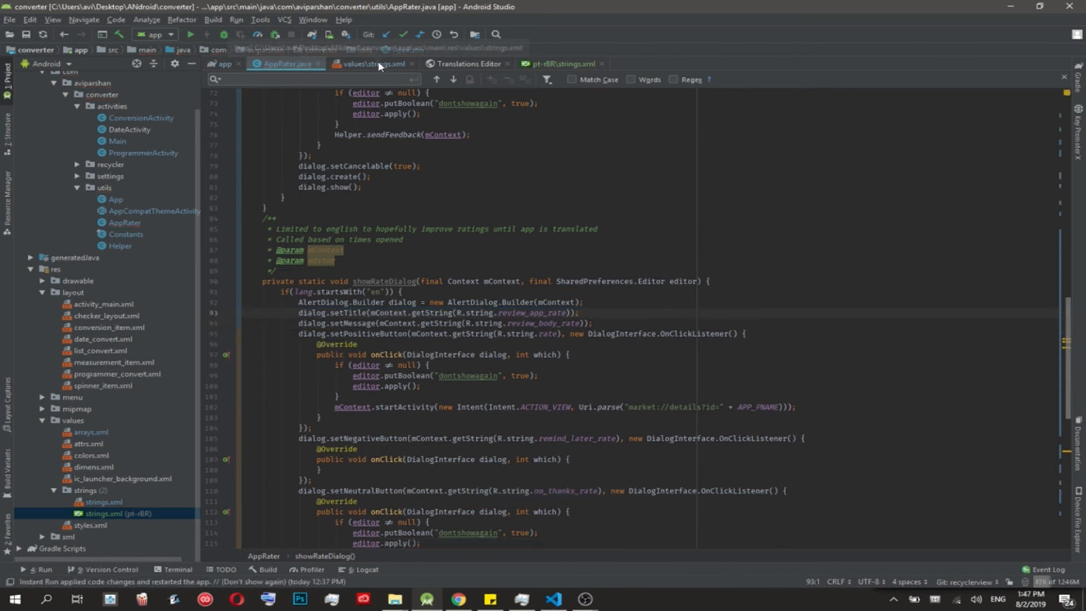
mouse_move(377, 64)
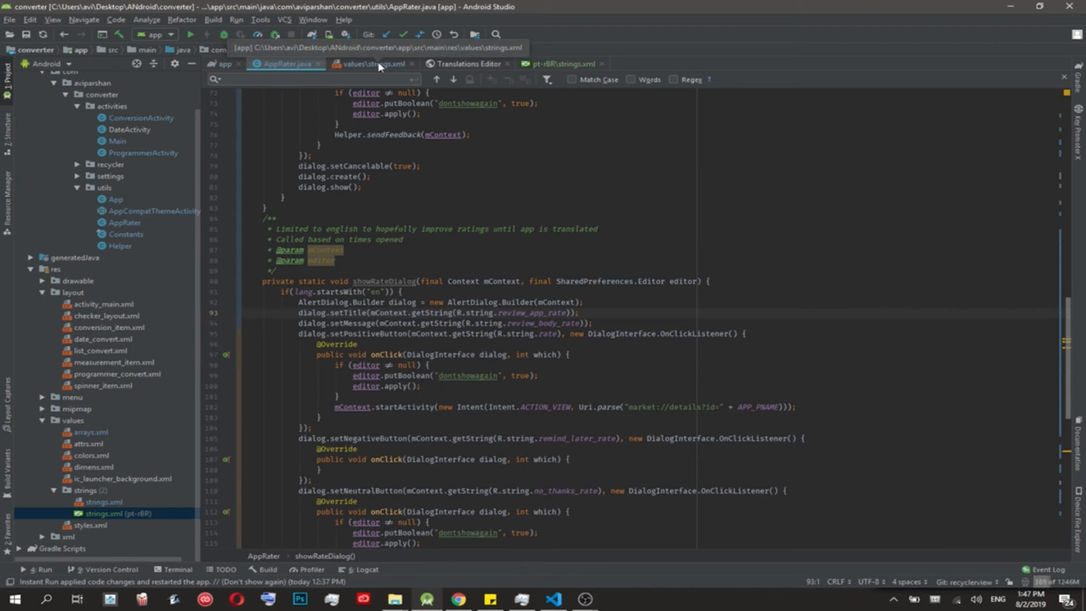
click(375, 63)
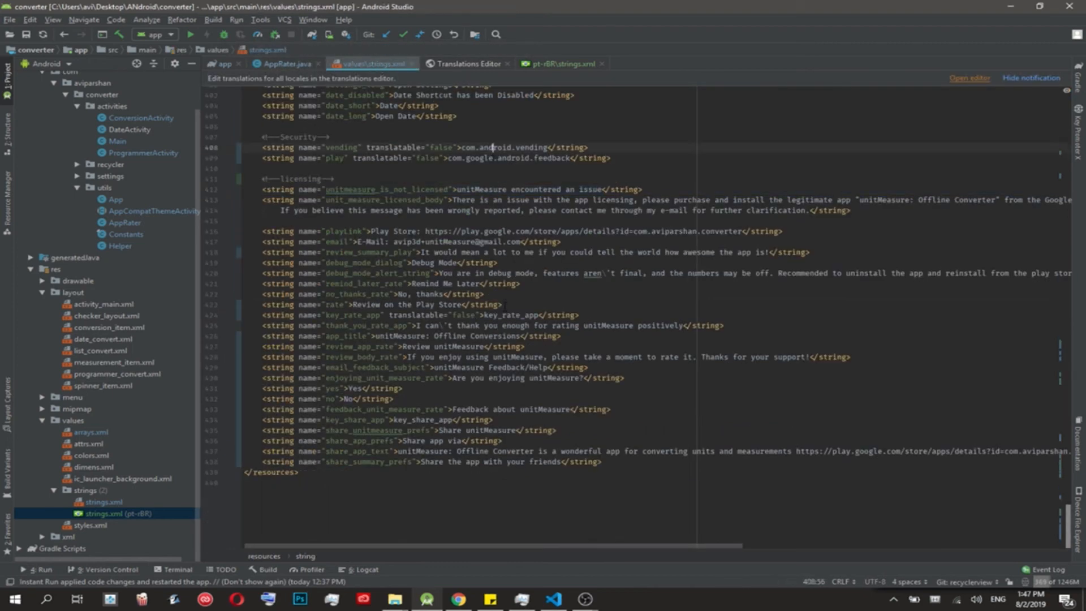